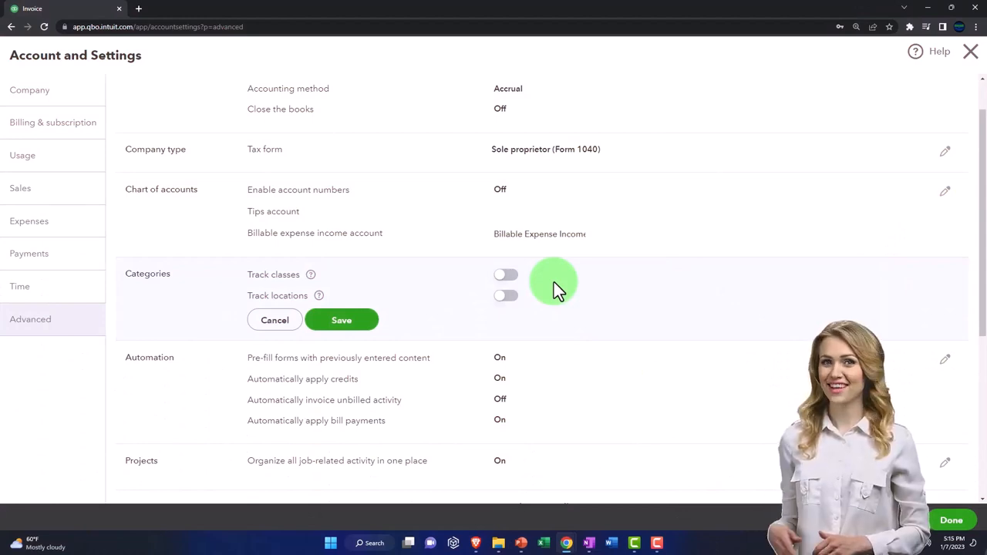
pyautogui.click(505, 274)
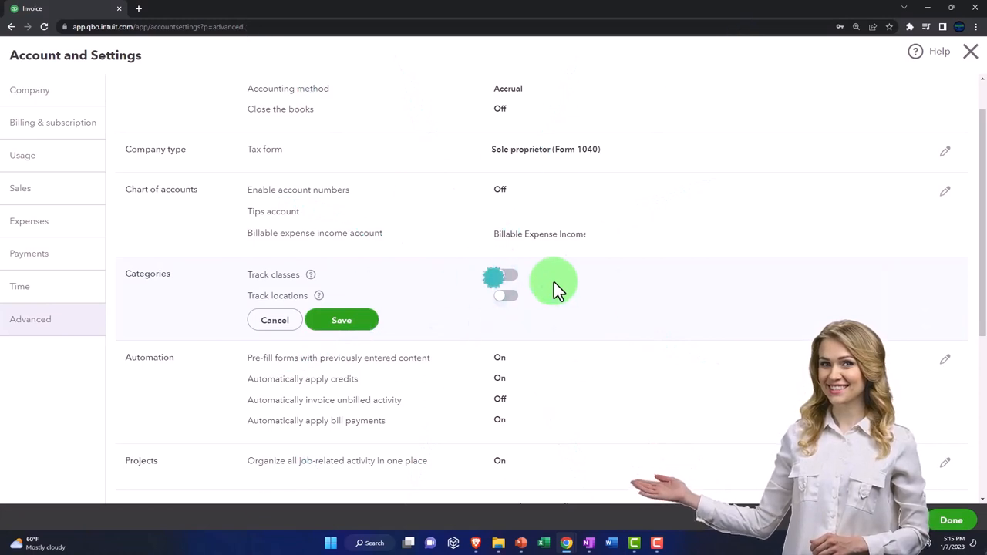
pyautogui.click(499, 274)
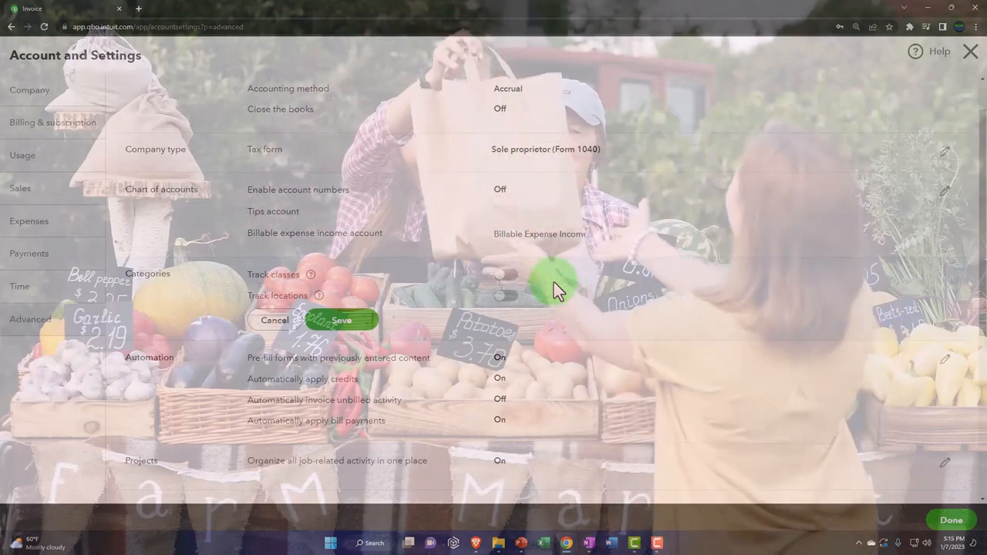
pyautogui.scroll(-3)
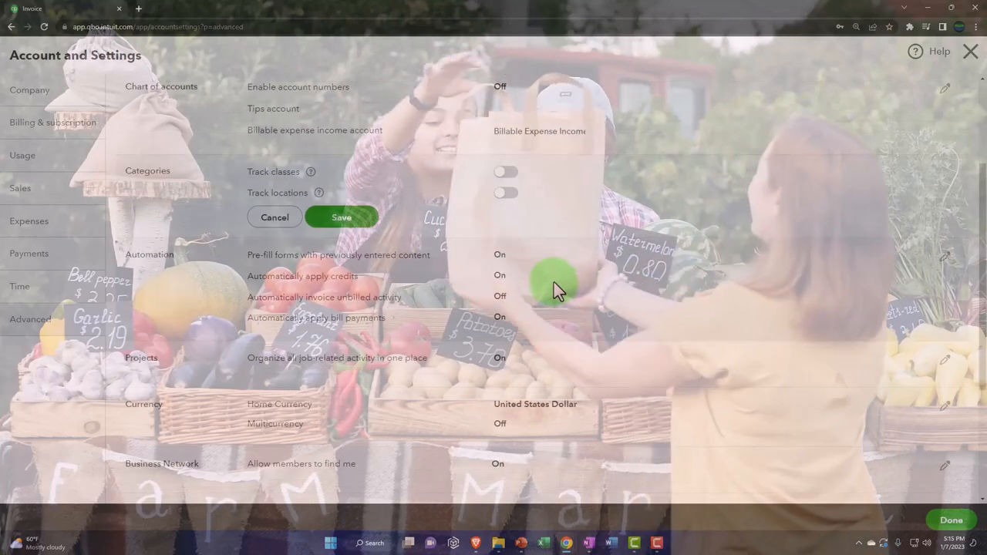